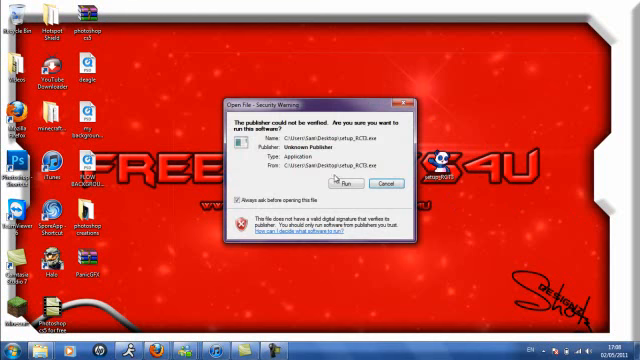
# - Allow the unverified setup_RCT3.exe to run past the security warning
pyautogui.click(348, 181)
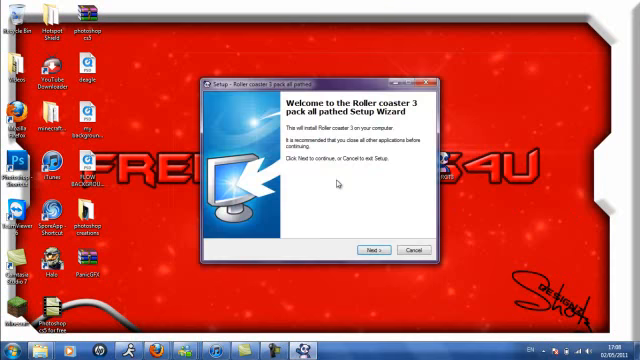
# - Install Roller Coaster 3 to the default location
pyautogui.click(375, 249)
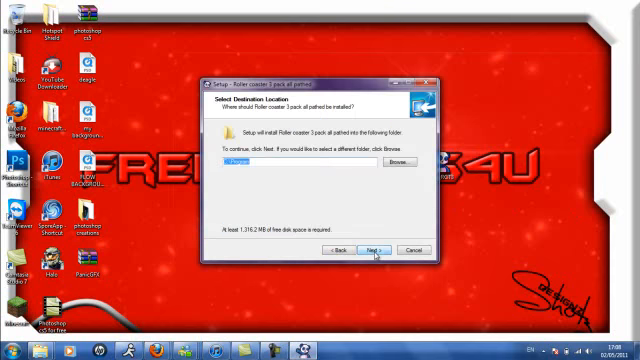
pyautogui.click(373, 249)
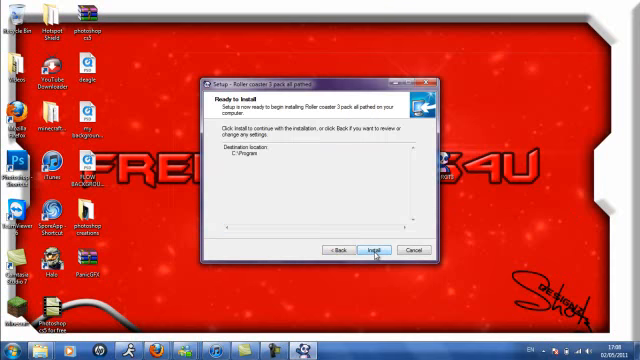
pyautogui.click(378, 247)
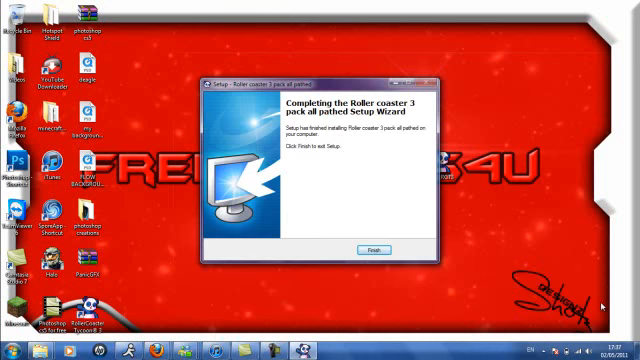
pyautogui.moveTo(297, 211)
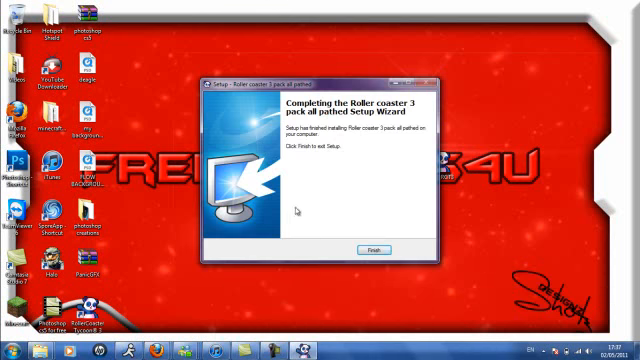
# - Close the finished wizard and drag the RollerCoaster Tycoon 3 shortcut toward the desktop centre
pyautogui.click(374, 247)
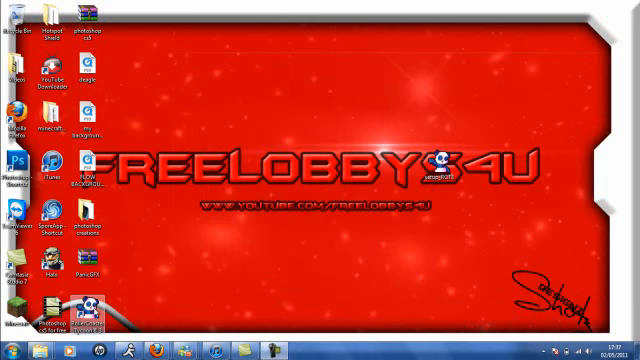
pyautogui.moveTo(85, 315); pyautogui.dragTo(370, 120)
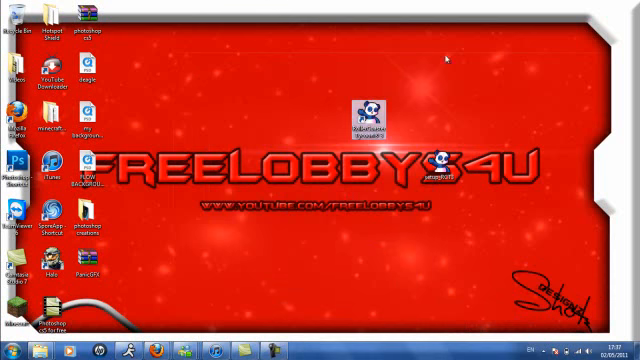